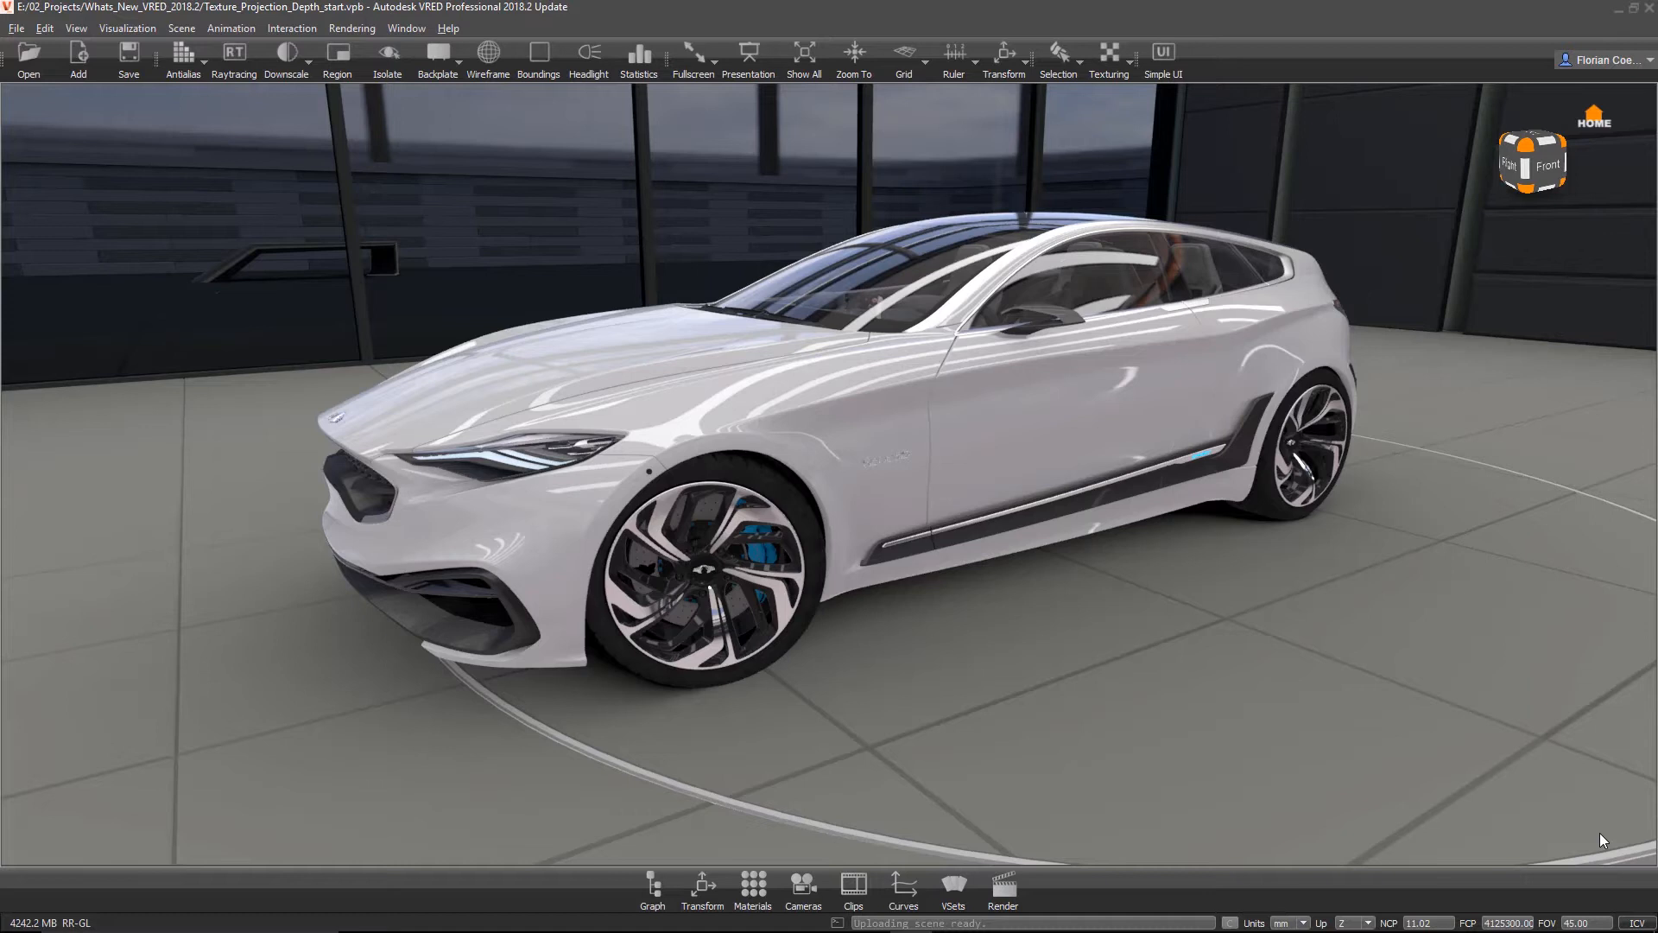
mouse_move(1623, 836)
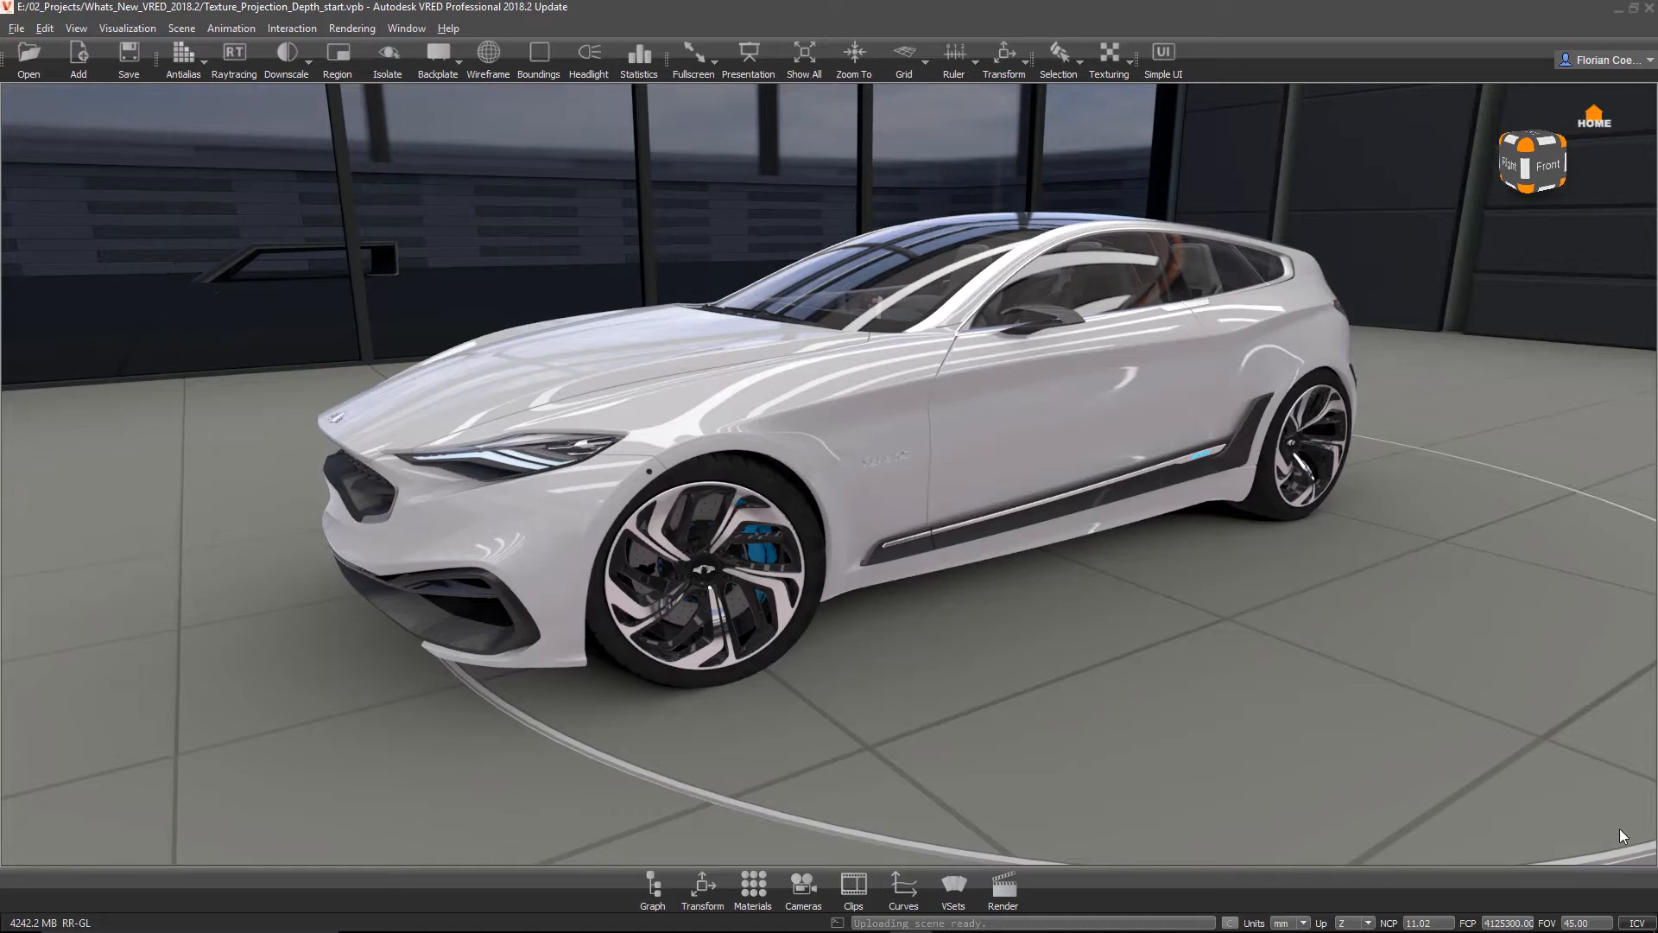
mouse_move(1583, 826)
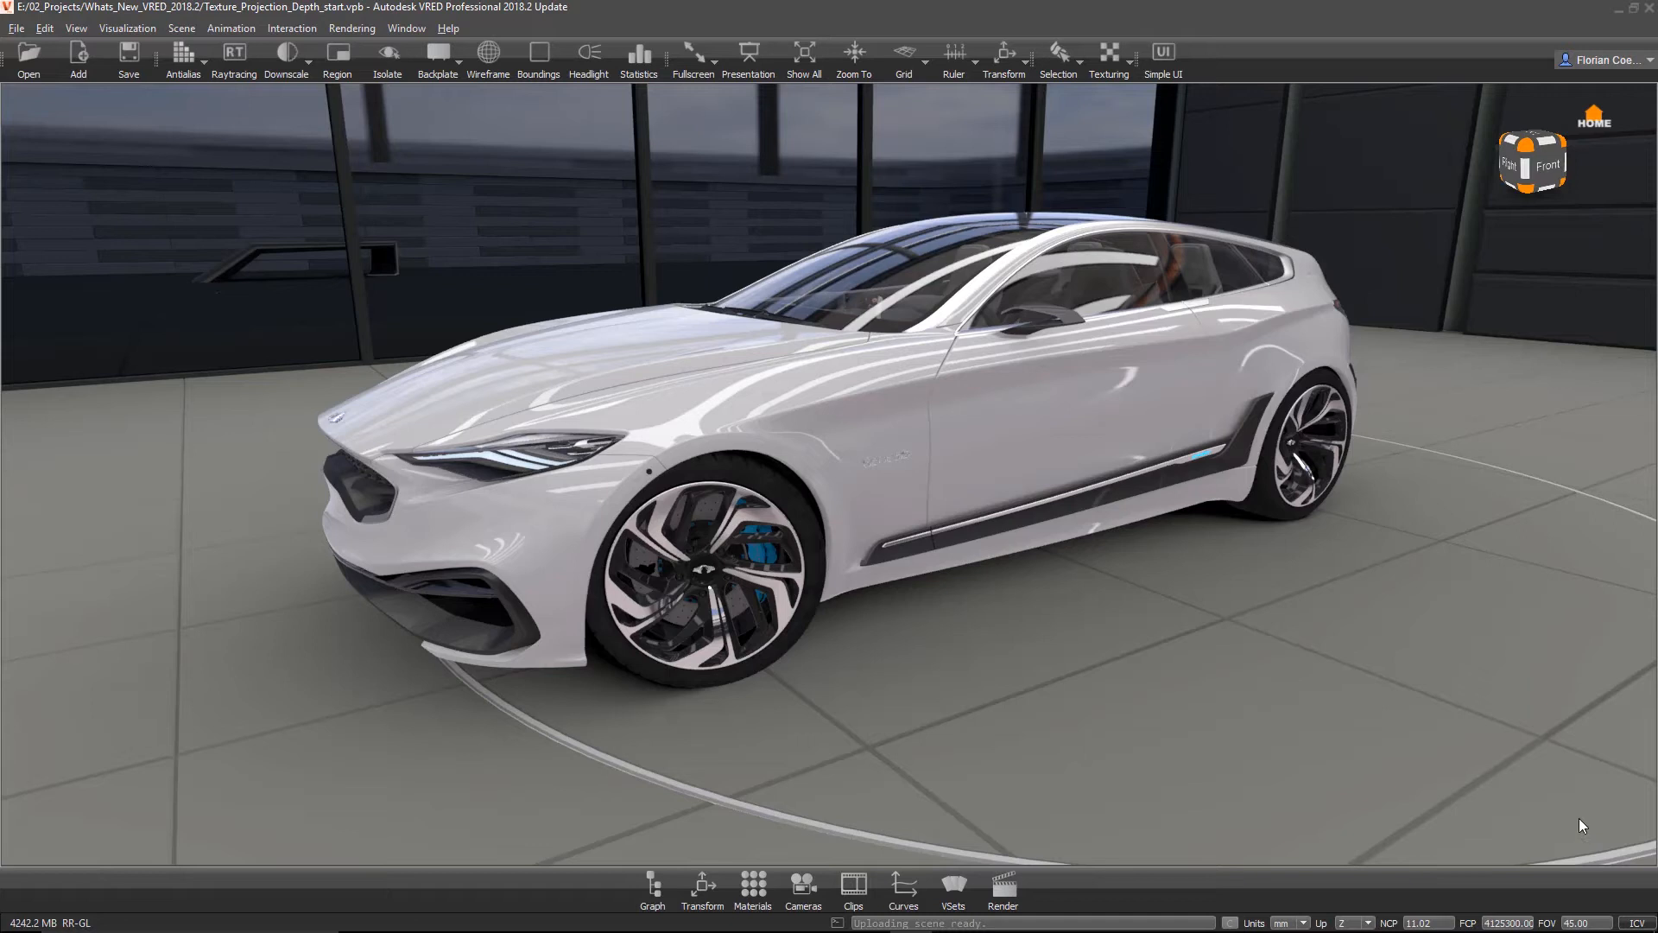
mouse_move(1115, 759)
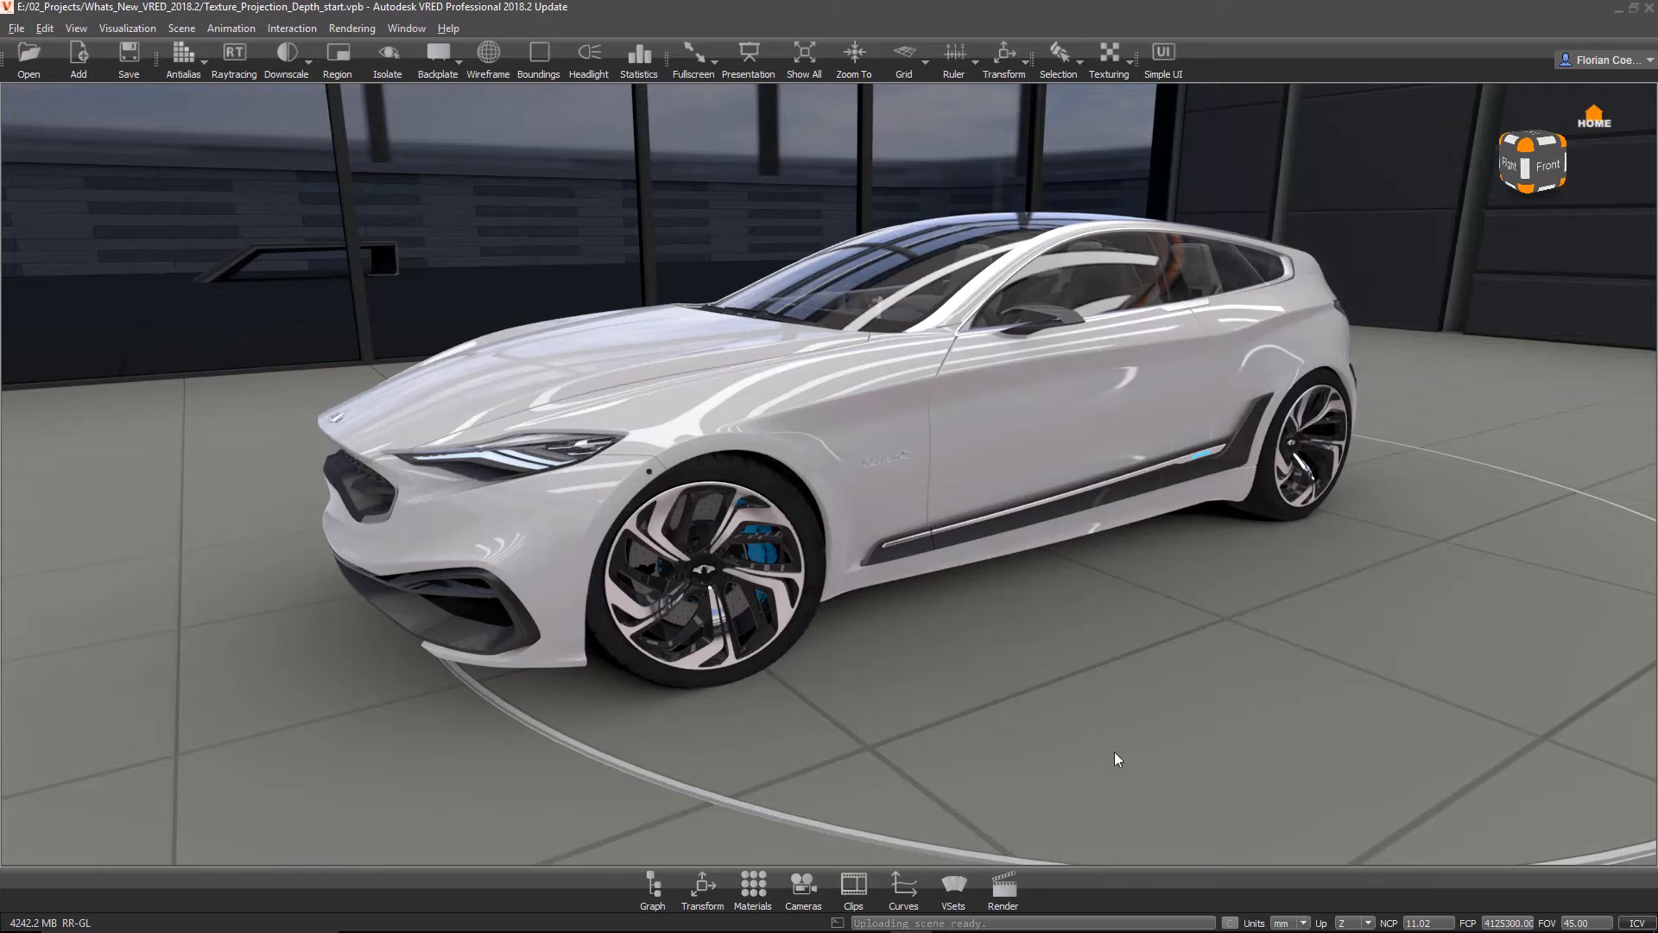
Step: Drag logo_big.png from File Explorer onto the car door and add it as a decal
key("alt+tab")
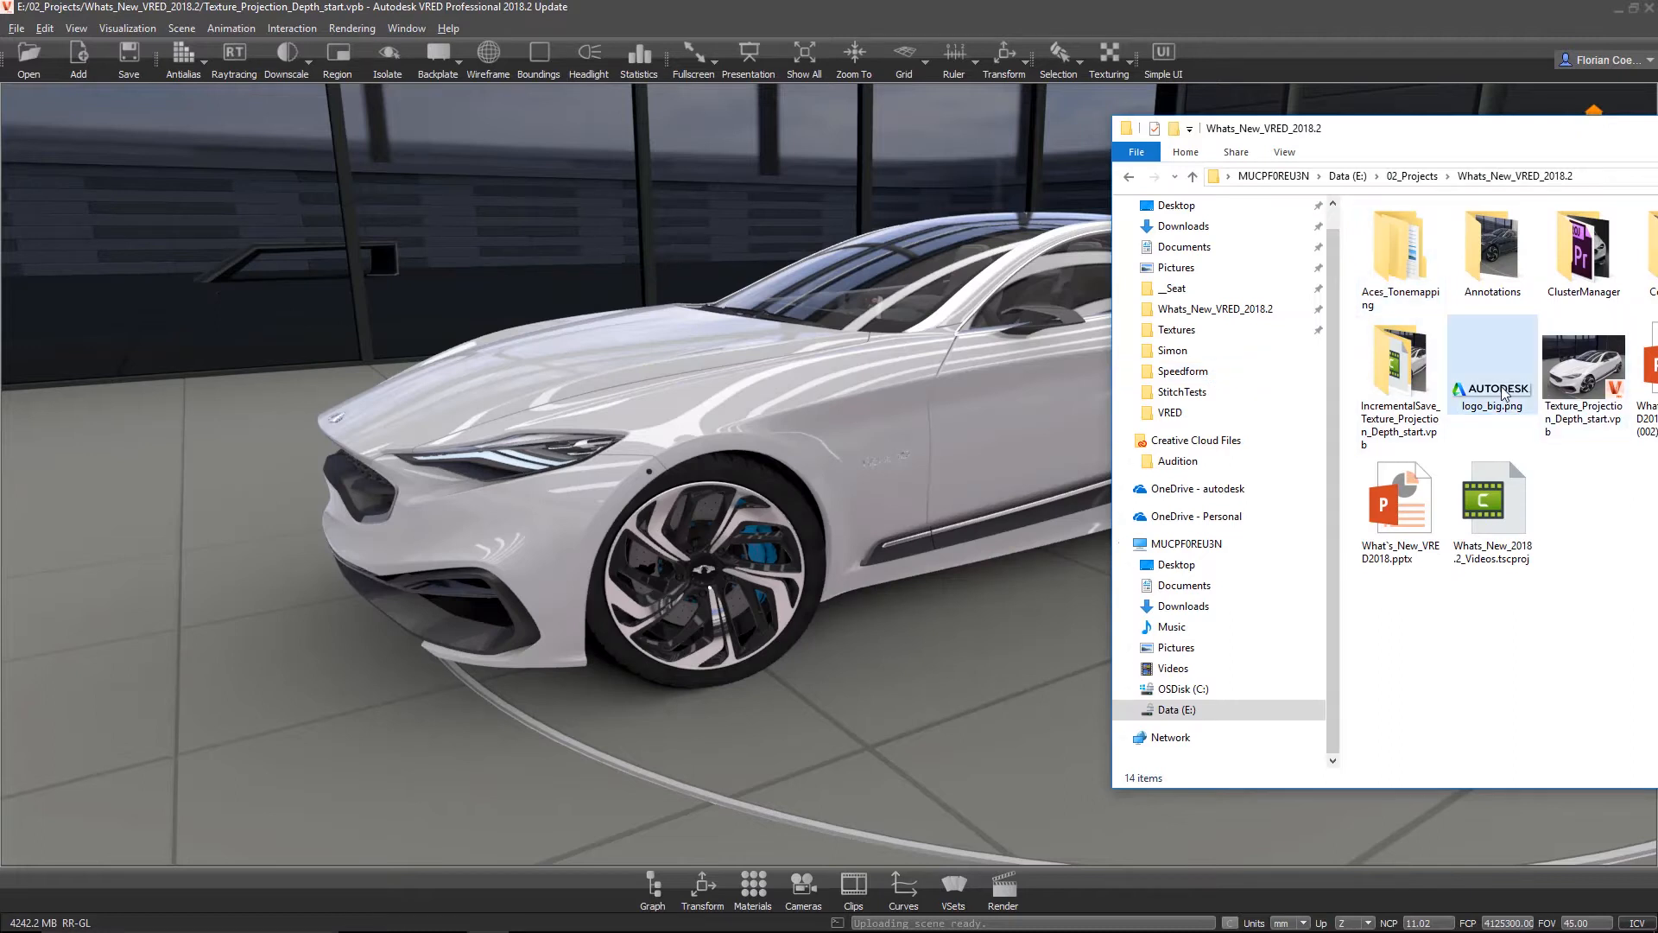
left_click_drag(1491, 365, 825, 423)
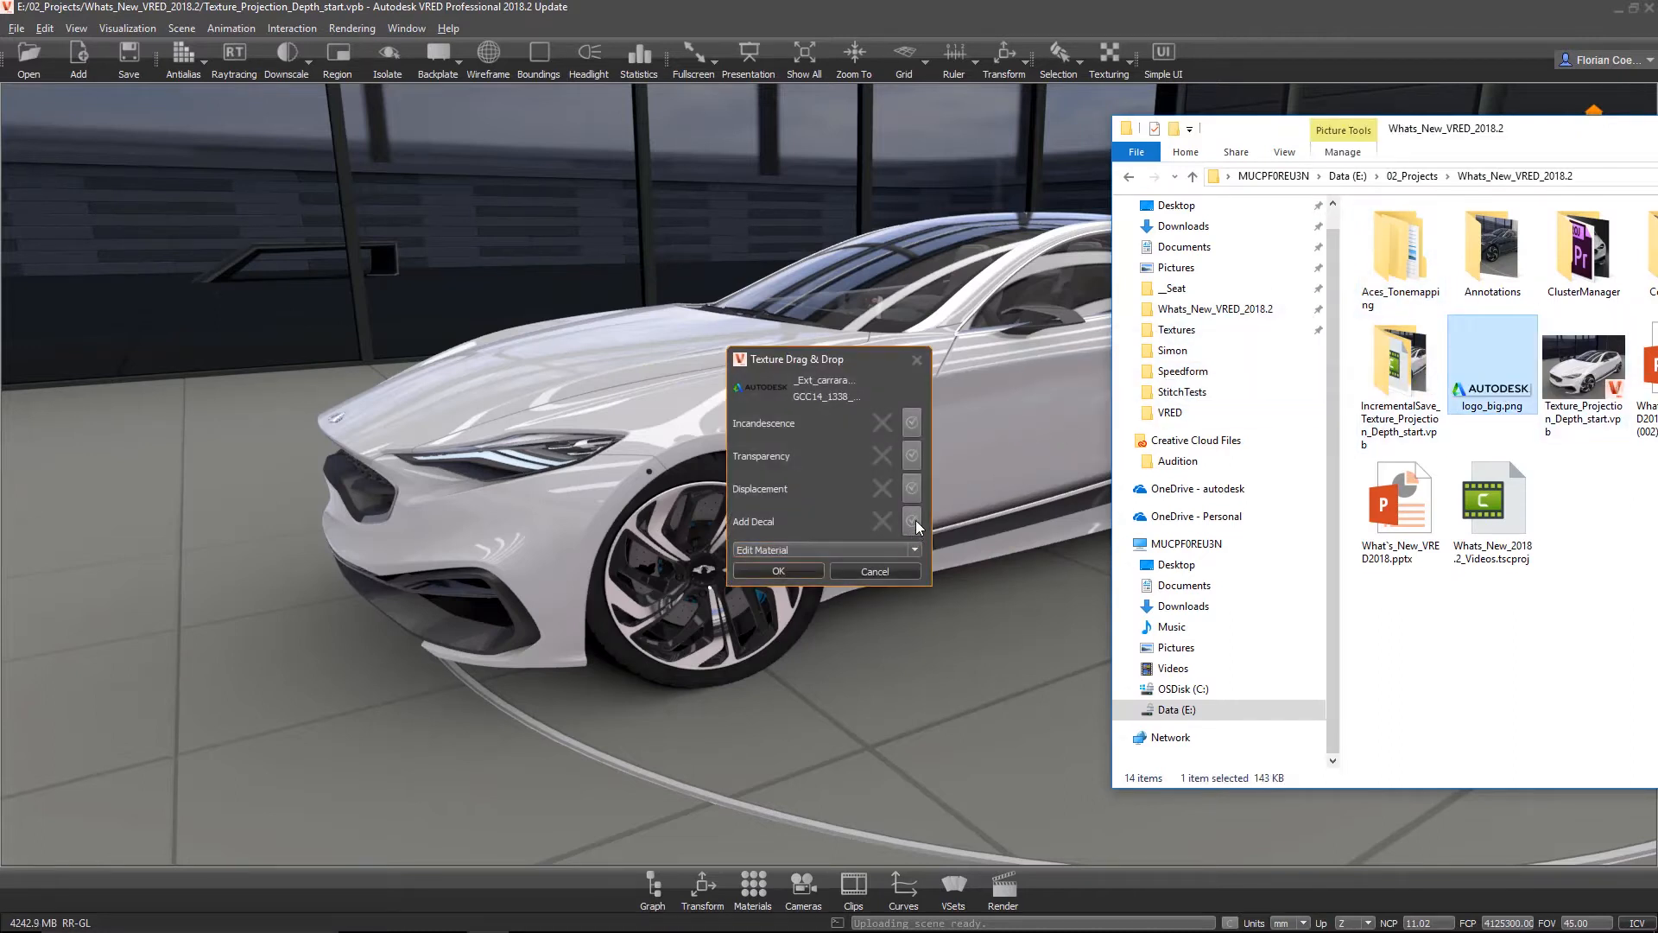
left_click(911, 520)
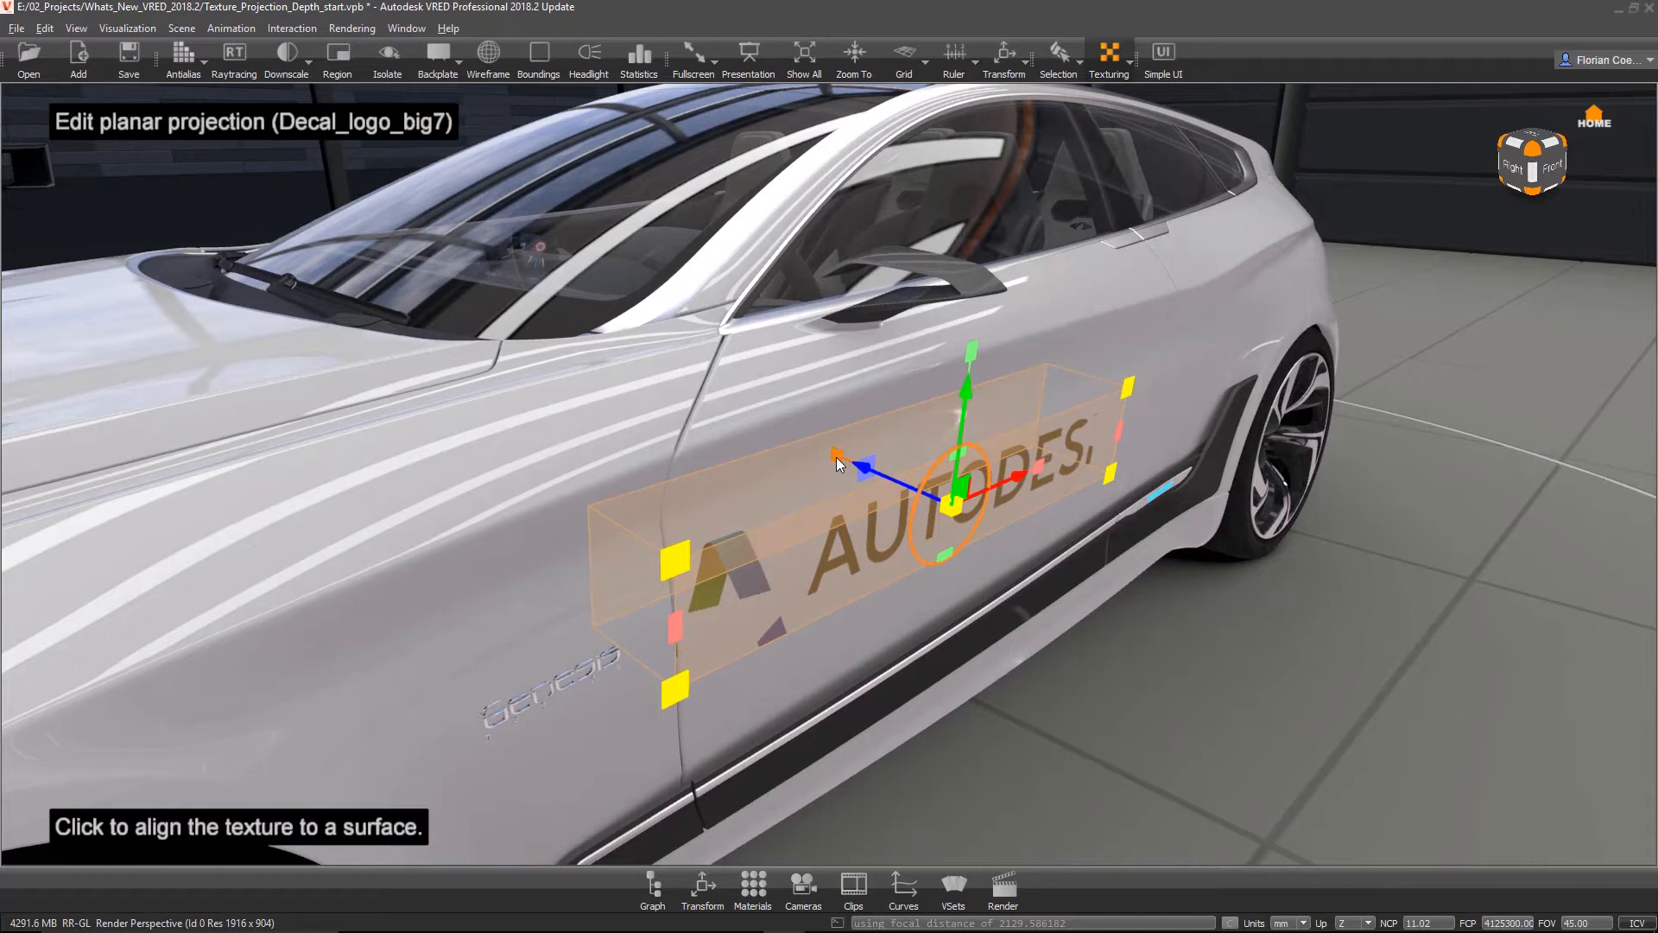
mouse_move(835, 456)
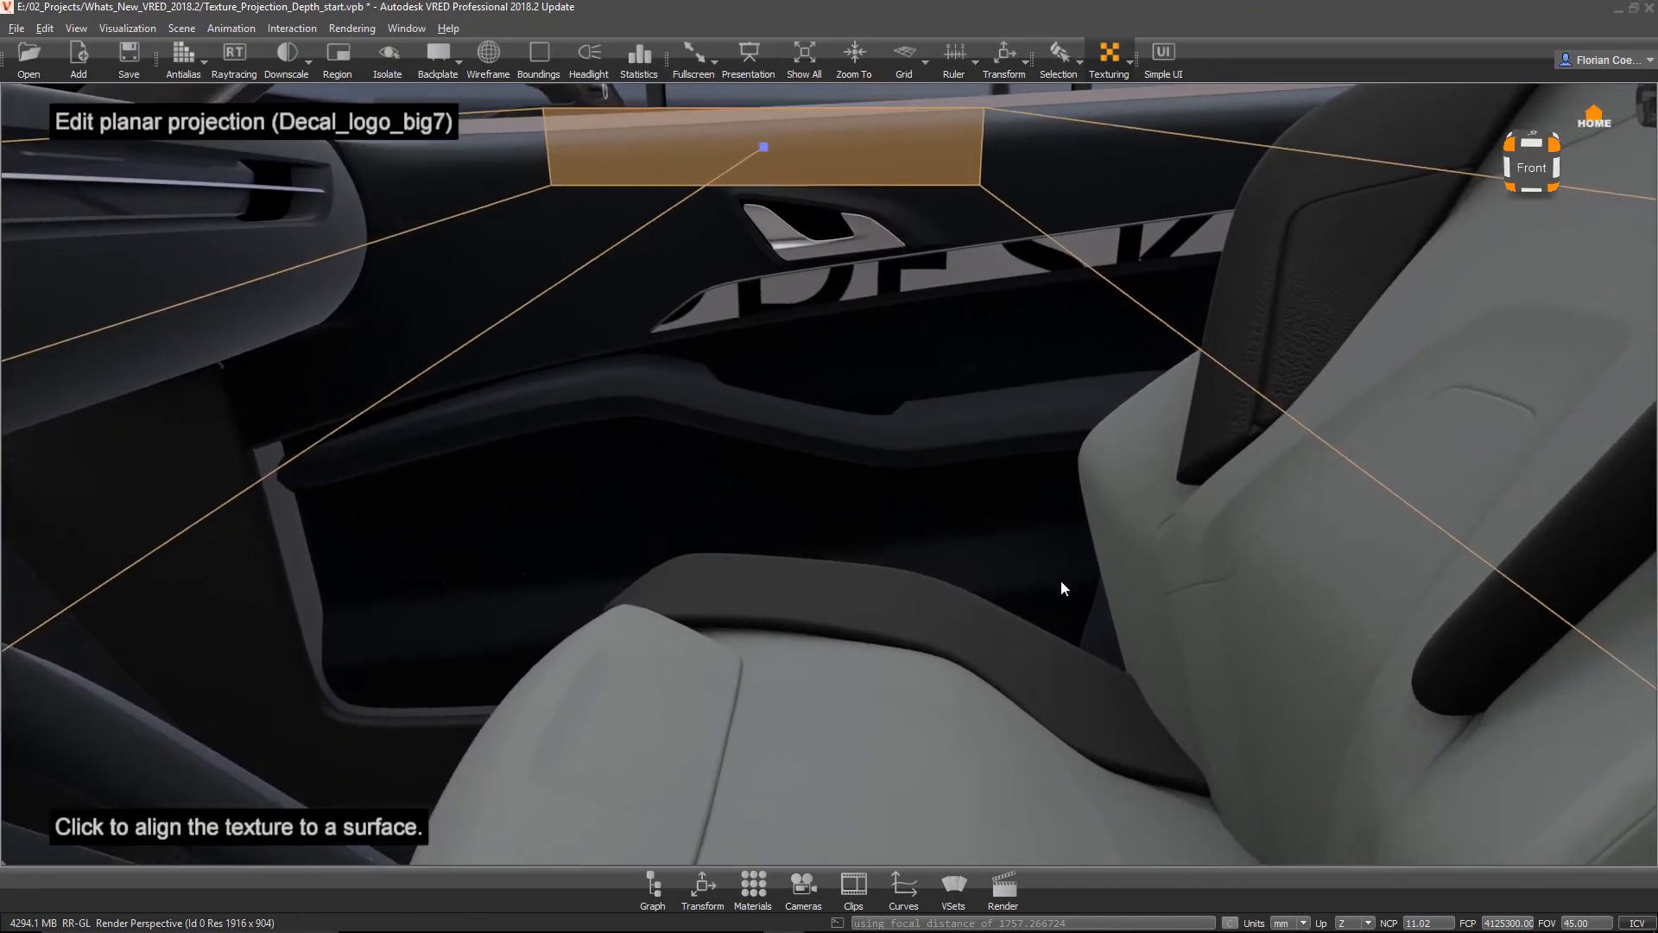
mouse_move(1015, 274)
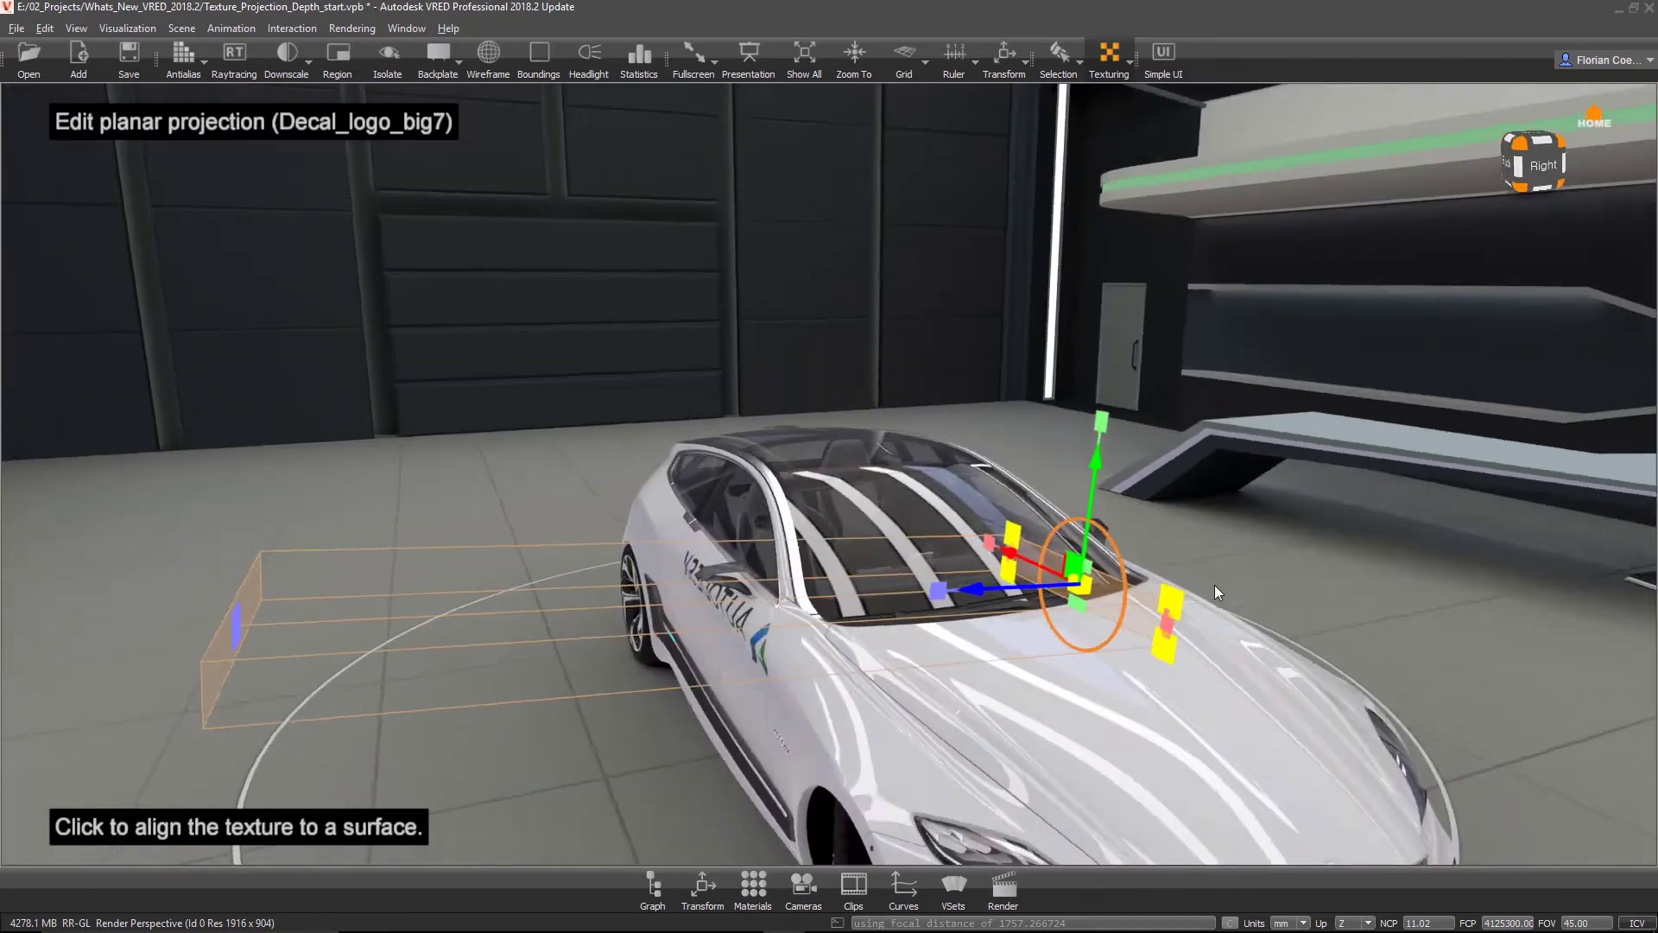
Step: Orbit the camera around to the car's front to inspect the logo projection's reach
left_click_drag(1216, 593, 1214, 632)
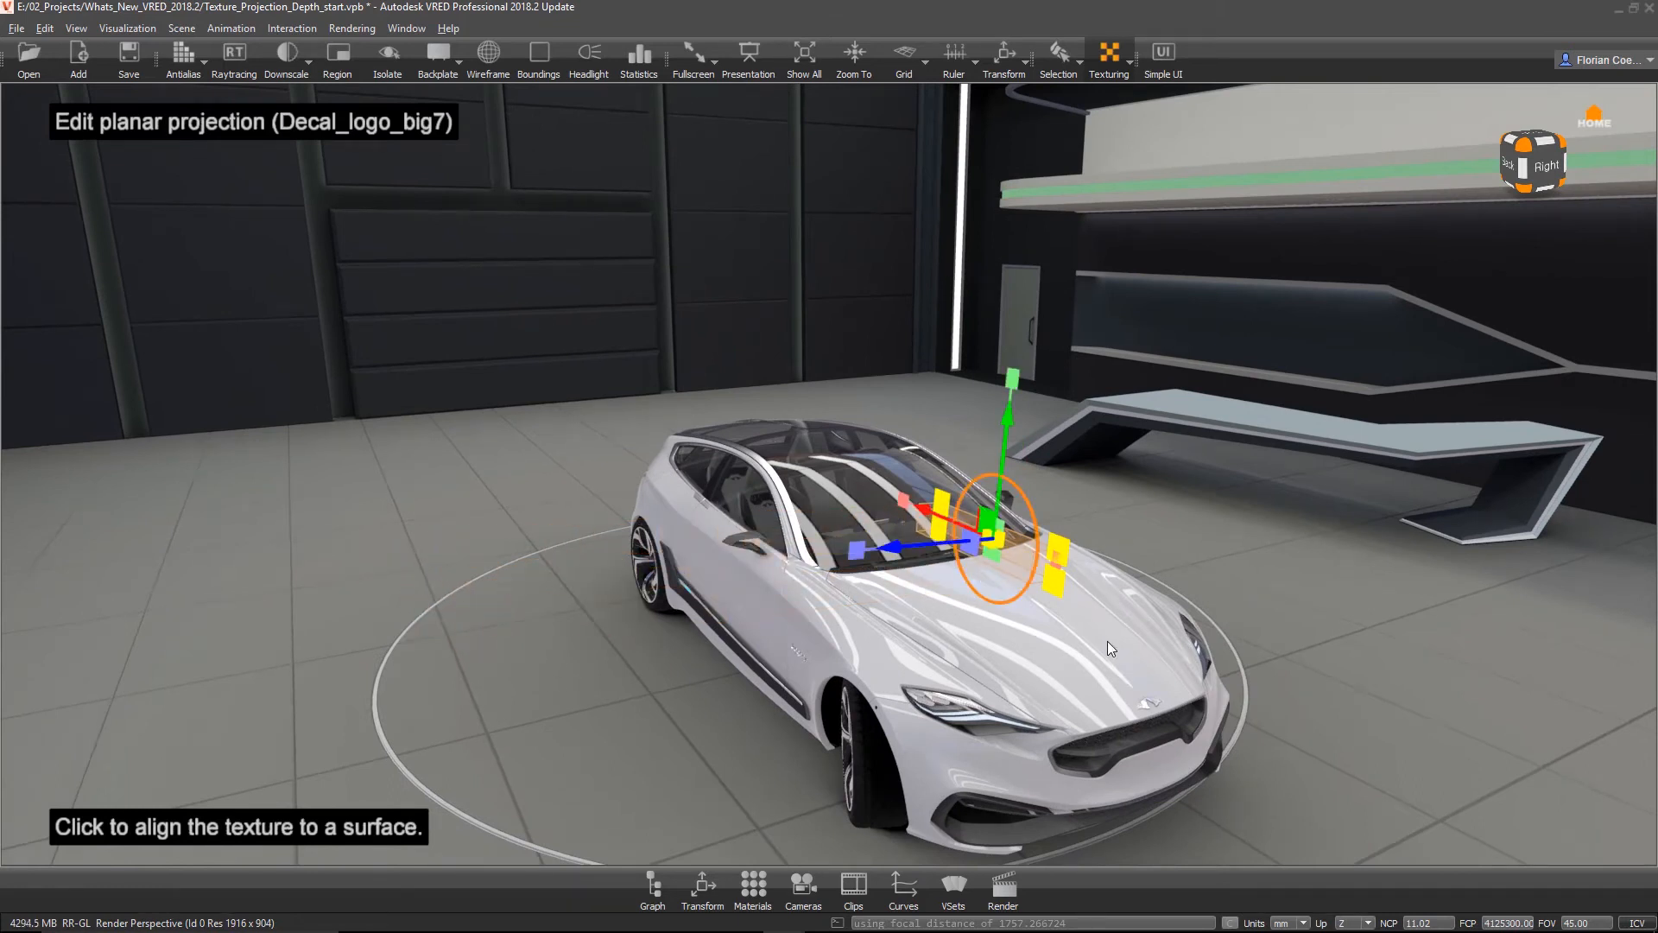
left_click_drag(1111, 649, 1002, 784)
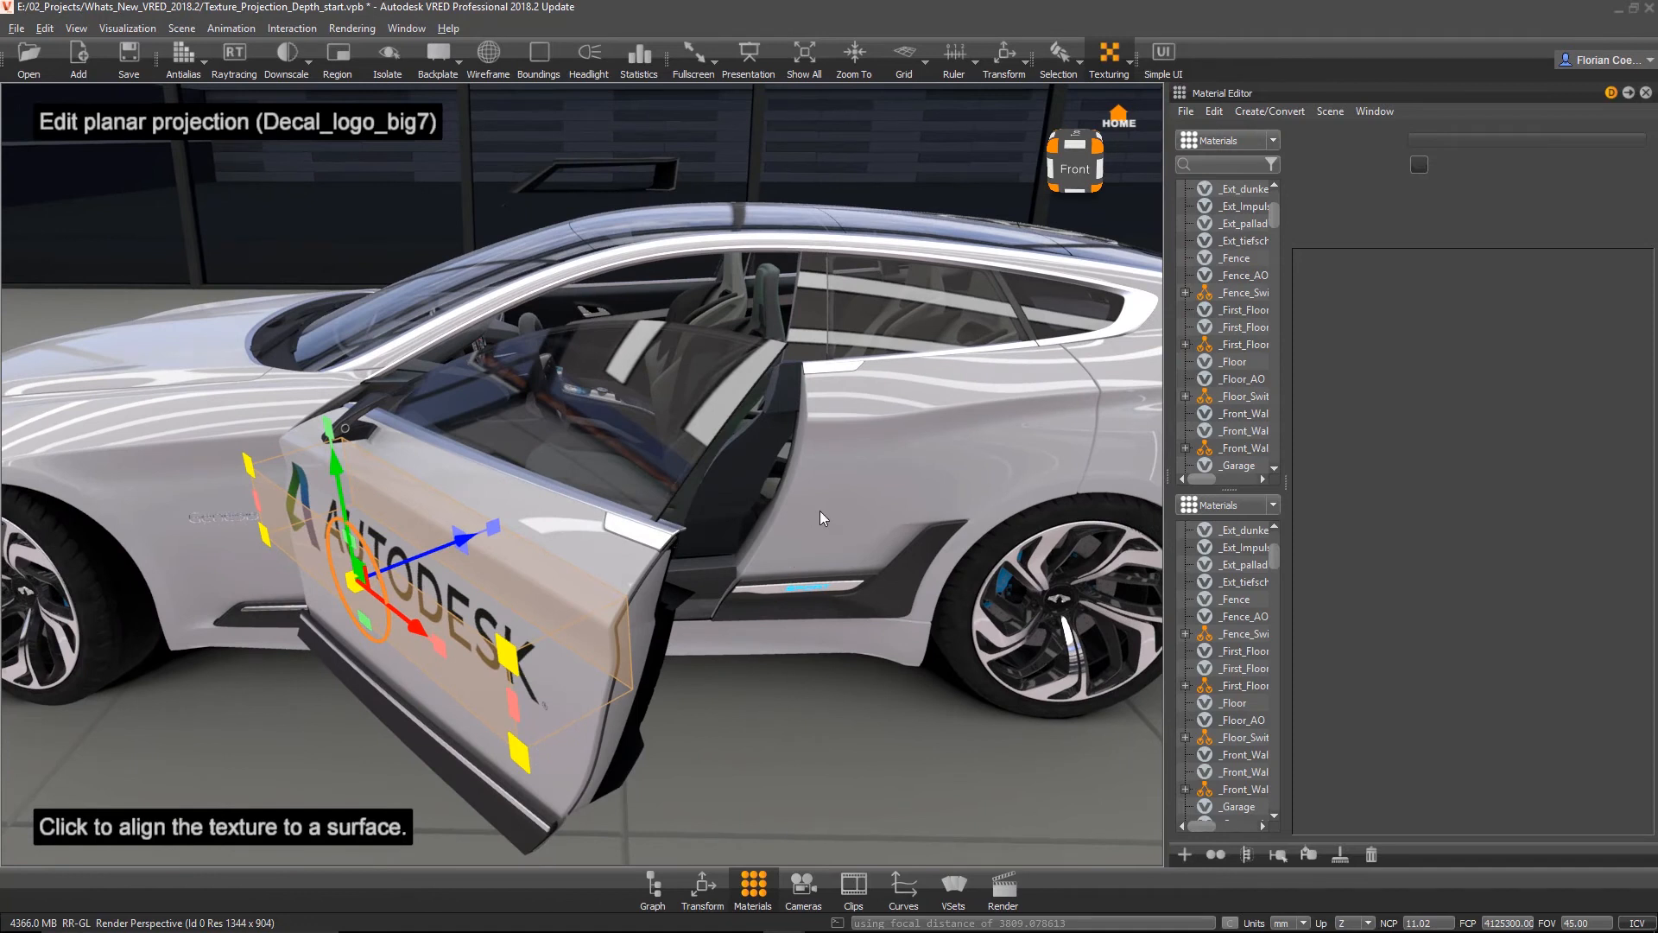
mouse_move(869, 535)
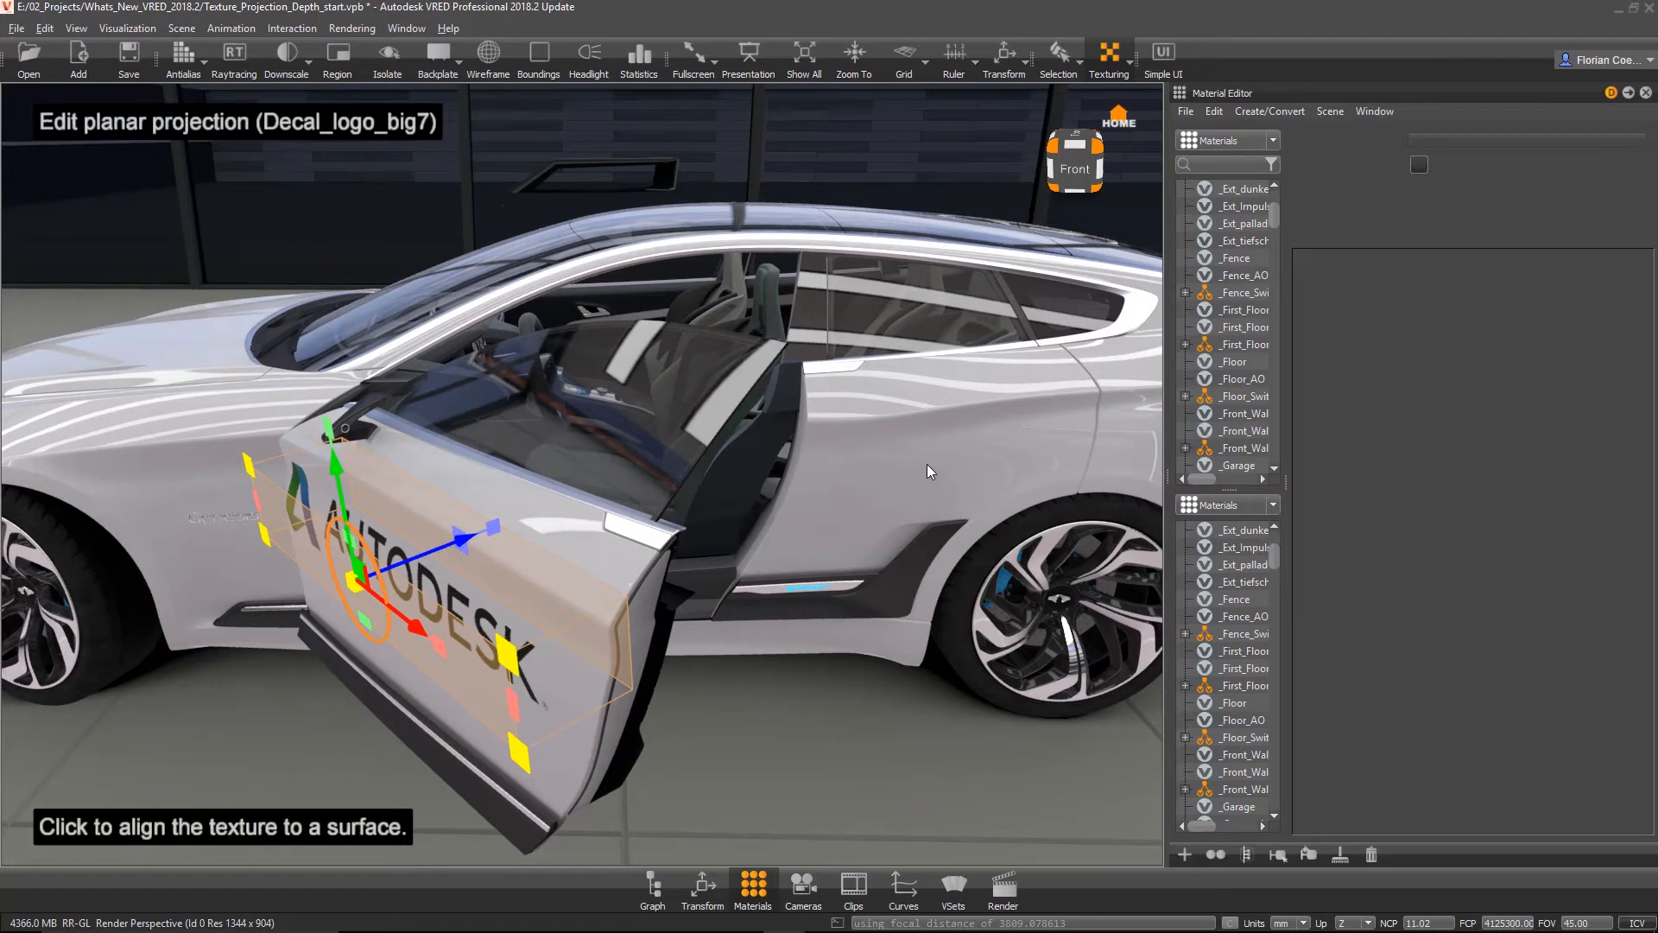
mouse_move(1174, 483)
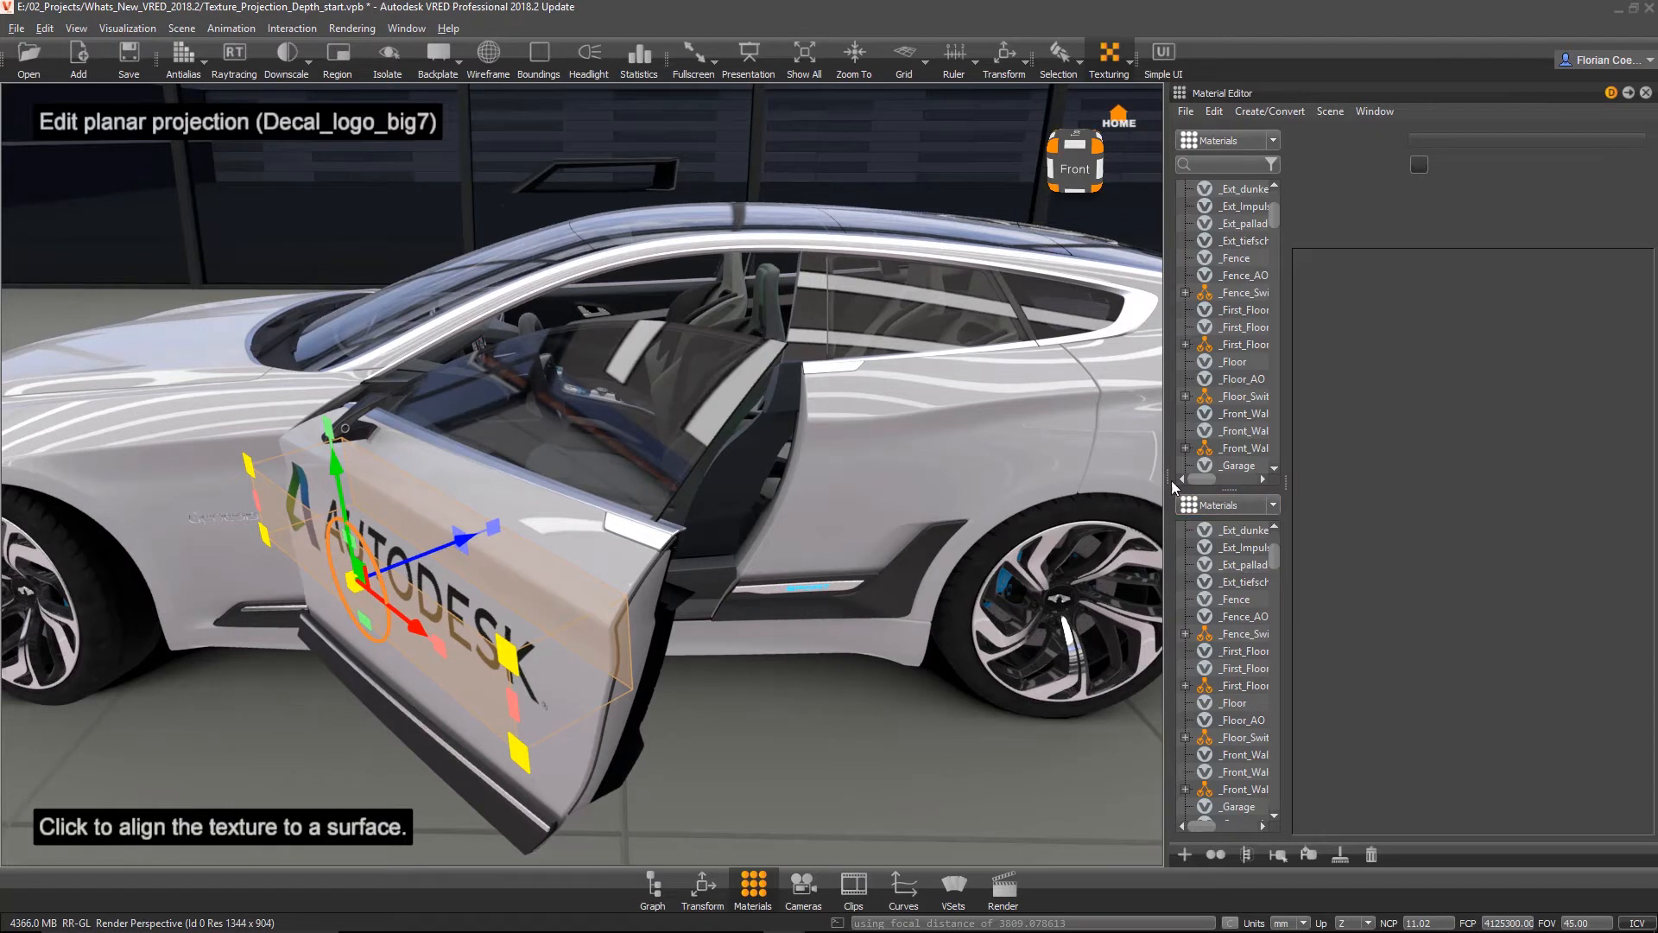
mouse_move(1207, 484)
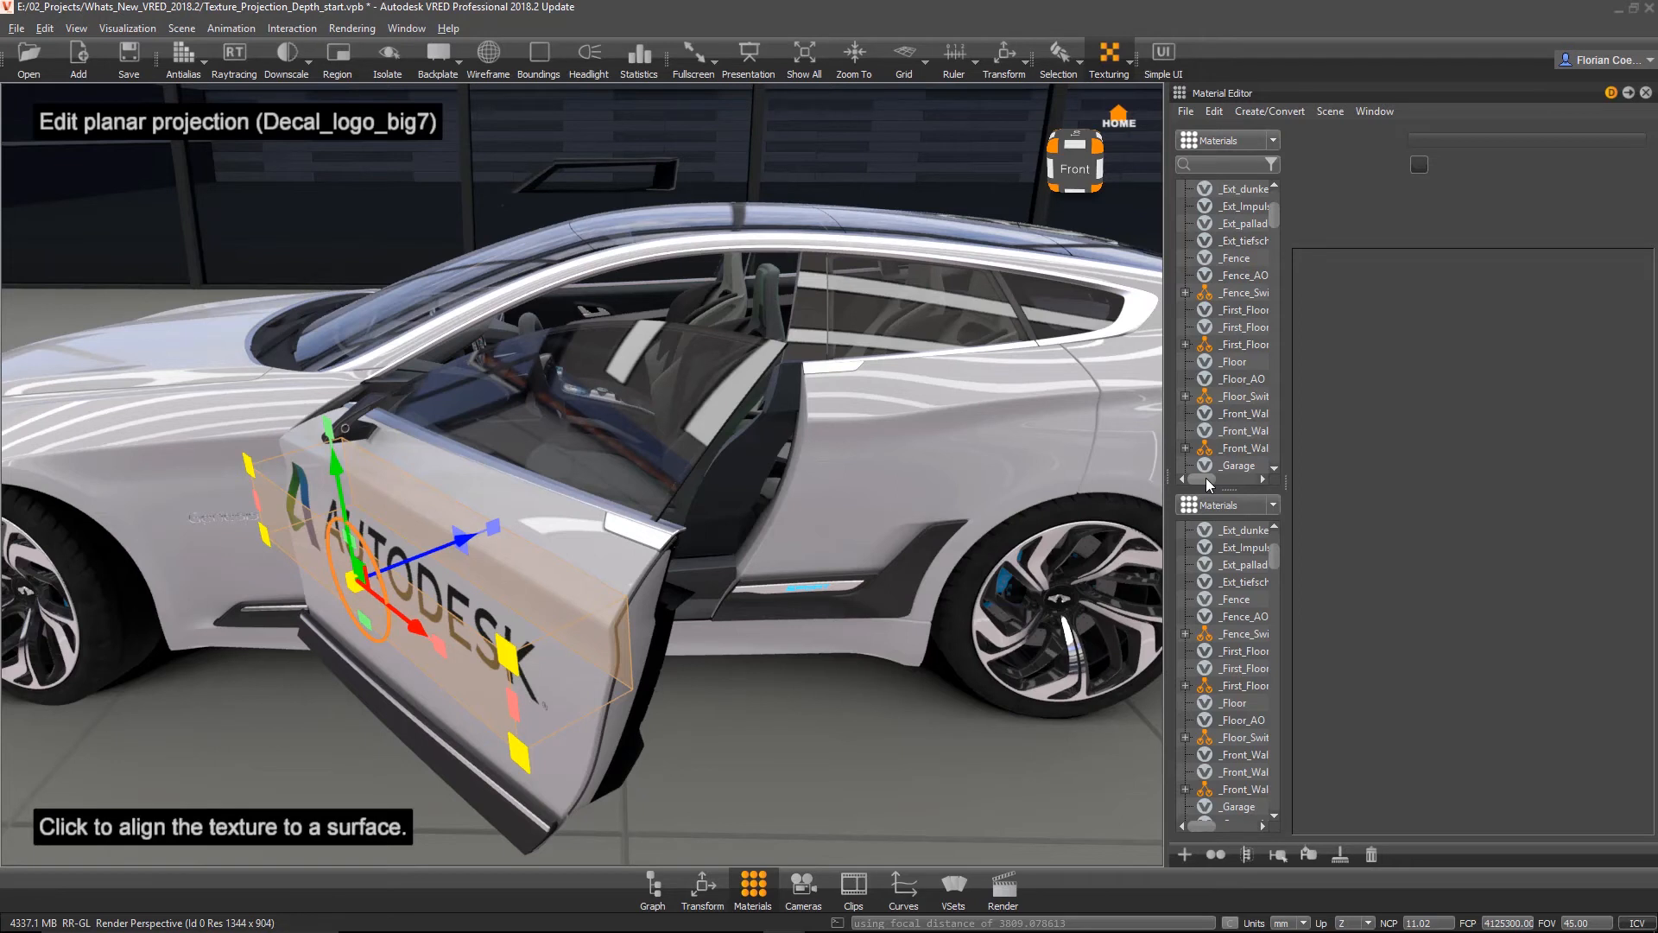
mouse_move(1132, 73)
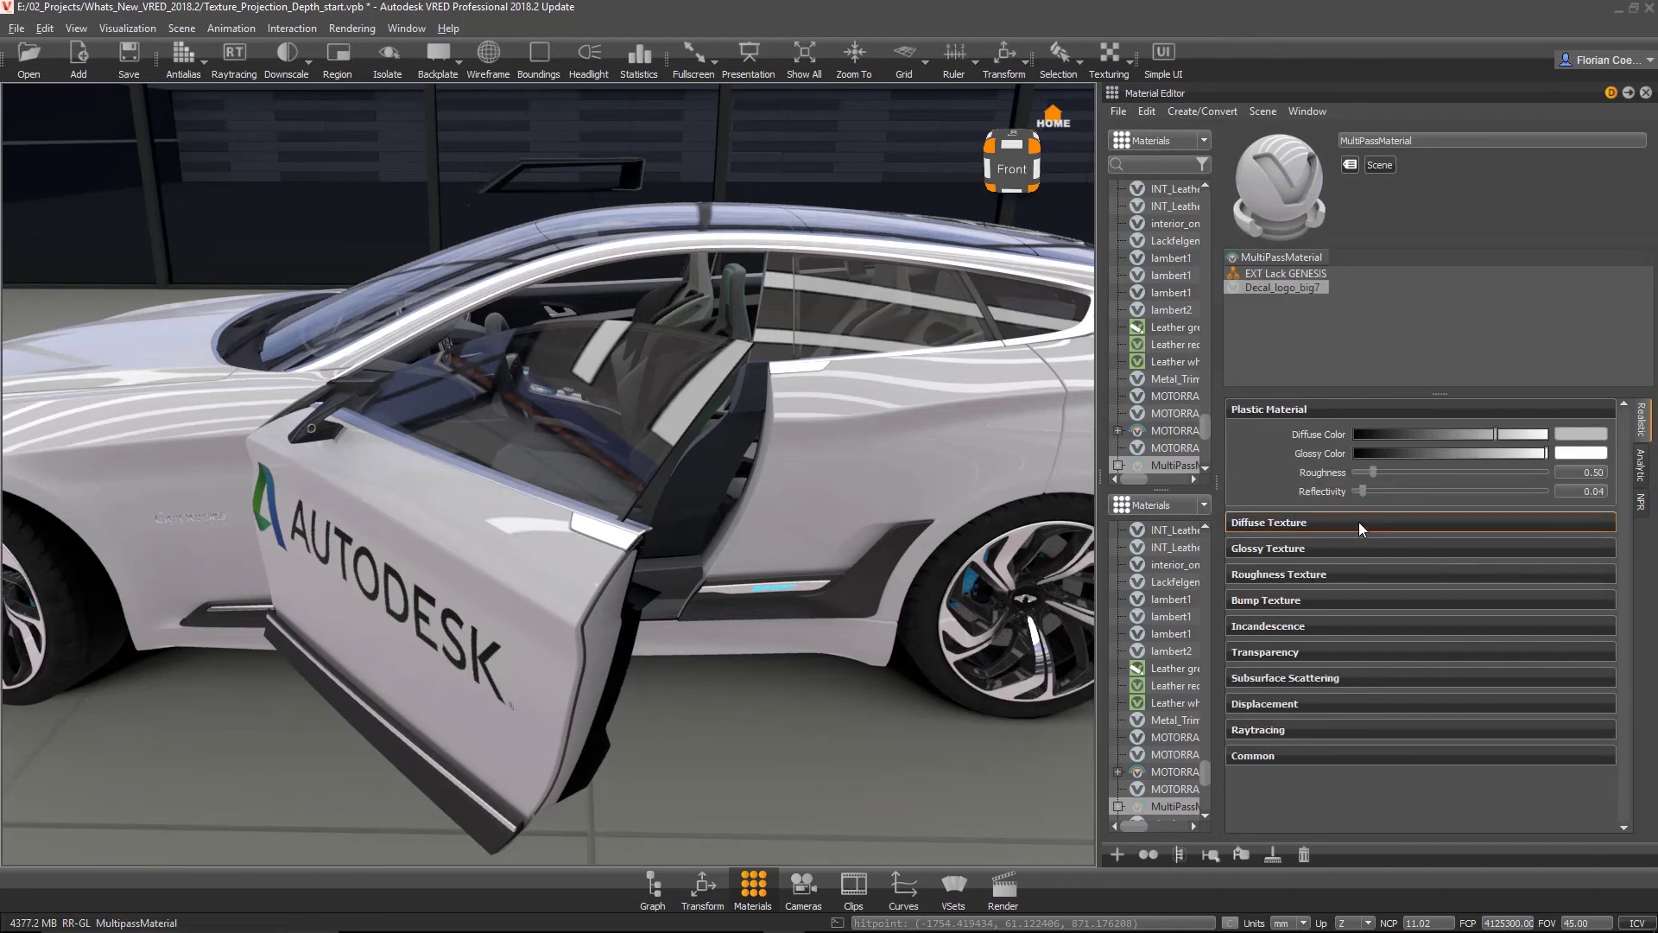
Step: Enable the diffuse texture manipulator and reduce the projection's Z depth to fit the door
left_click(1269, 522)
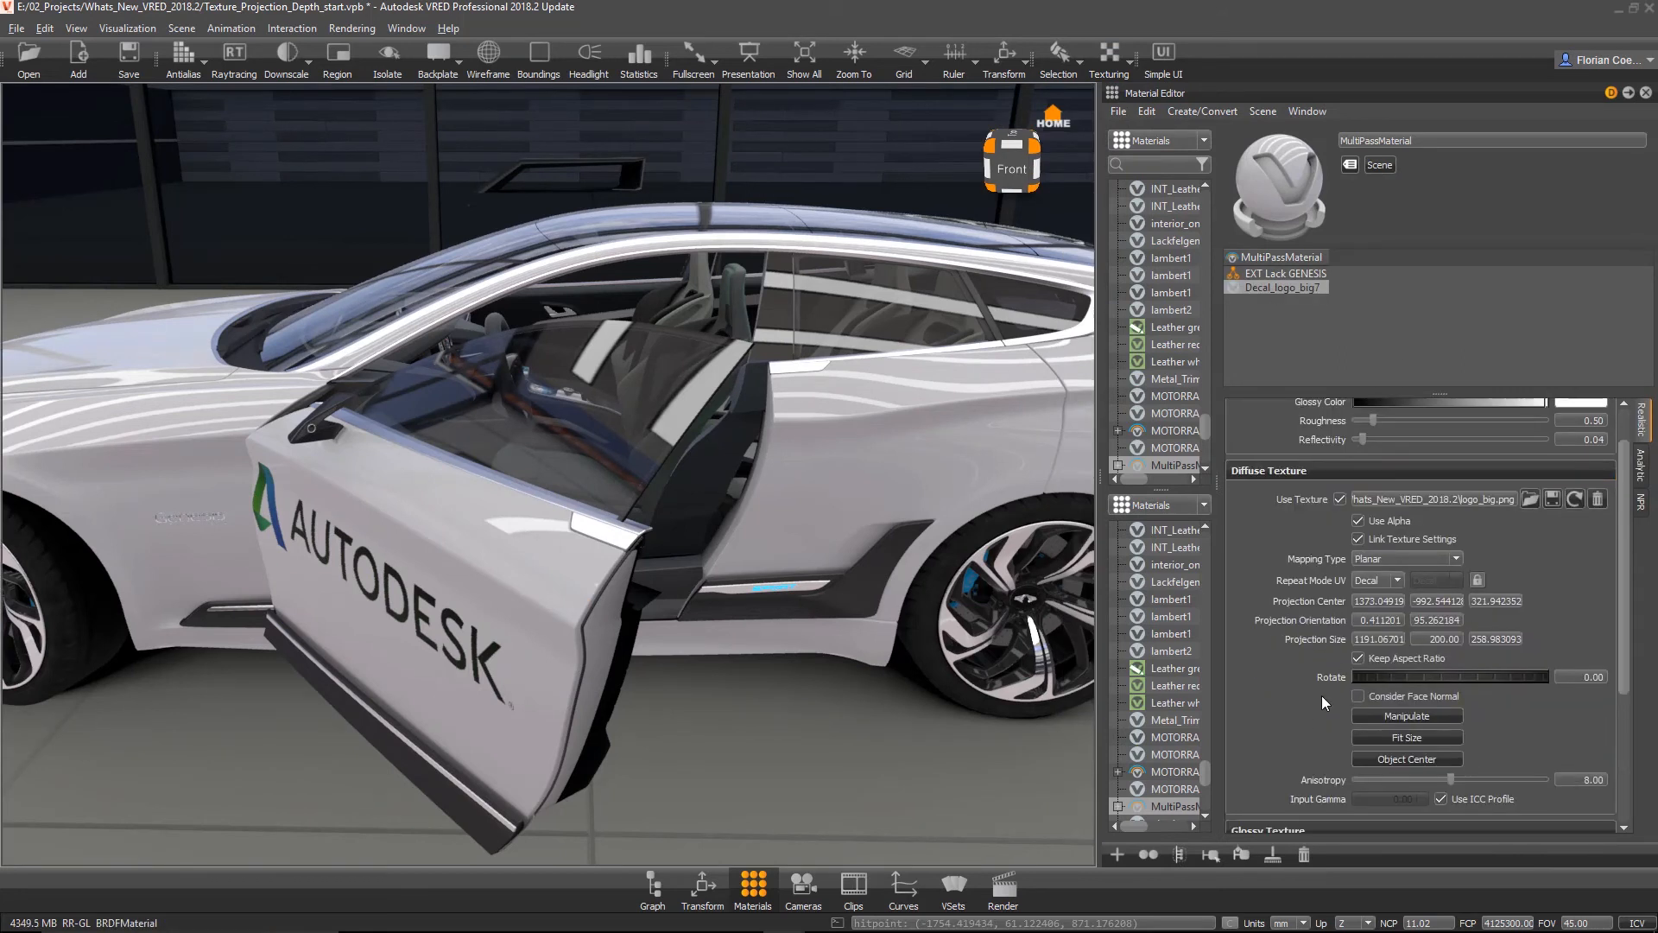
left_click(1407, 716)
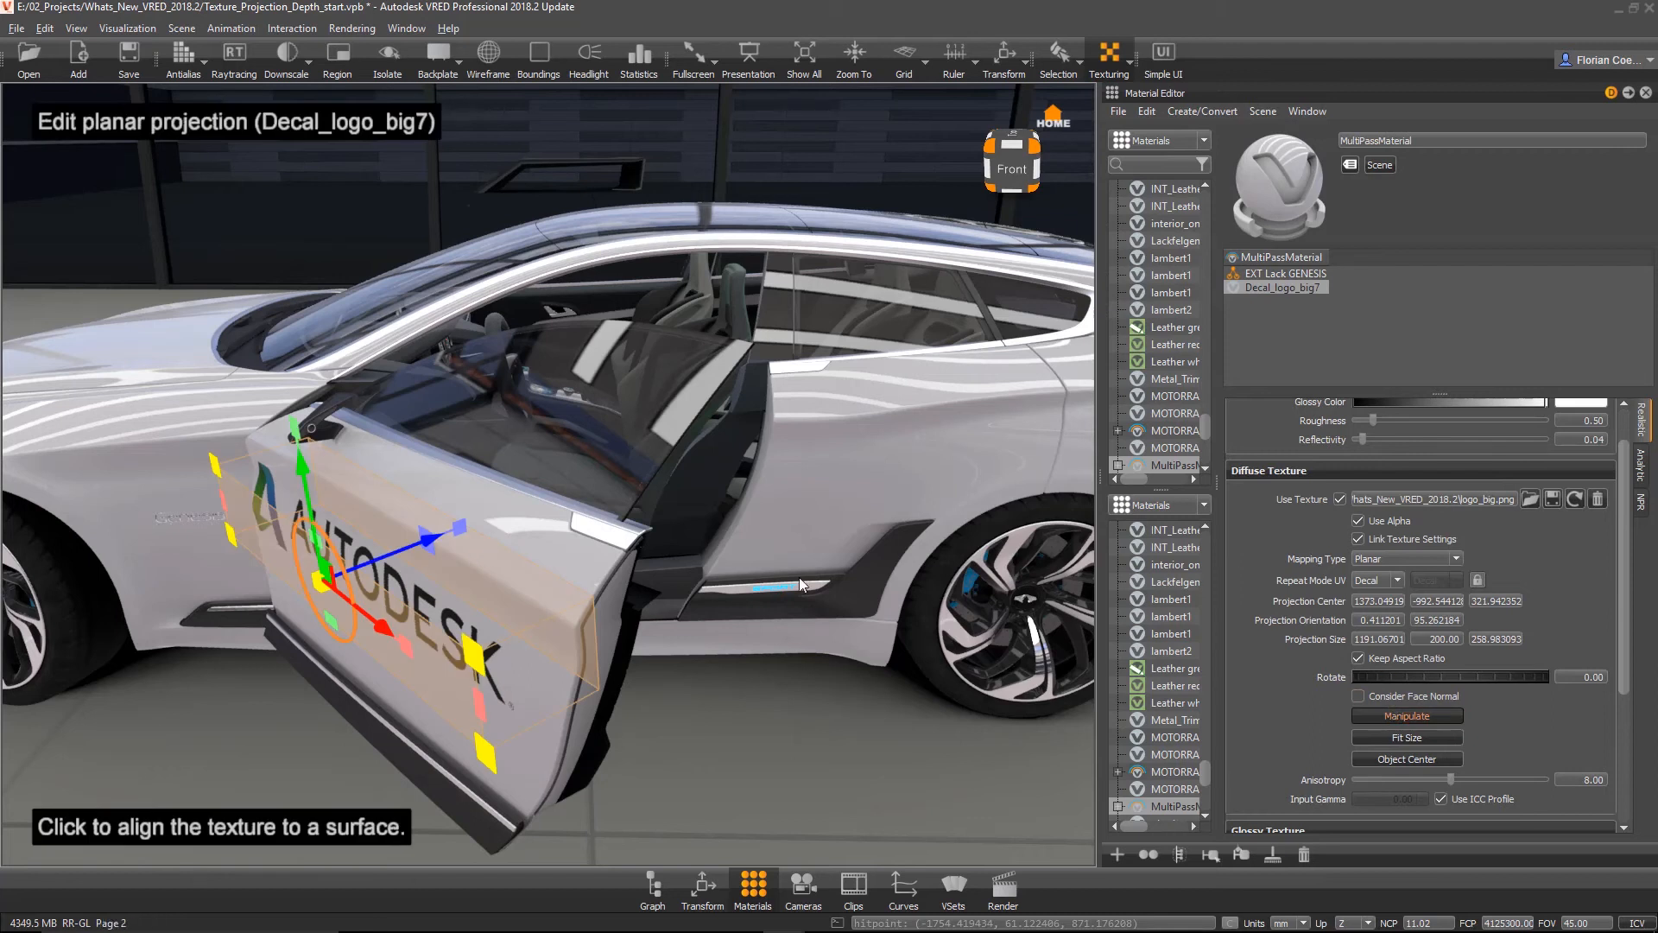
left_click(1496, 639)
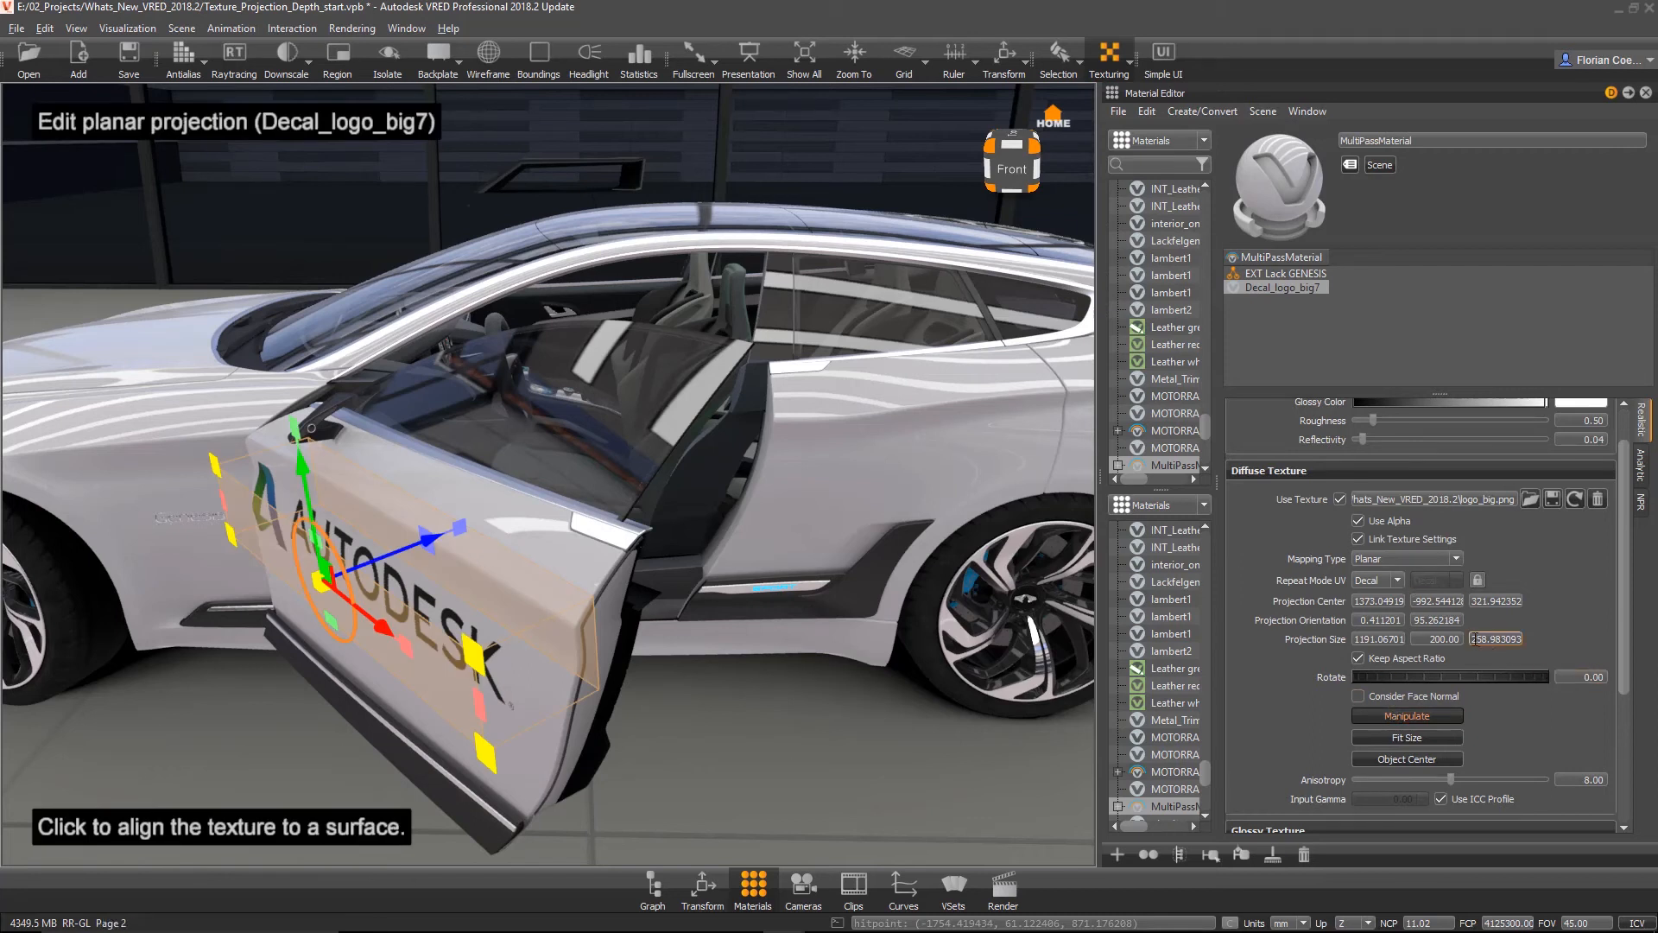
left_click(1496, 639)
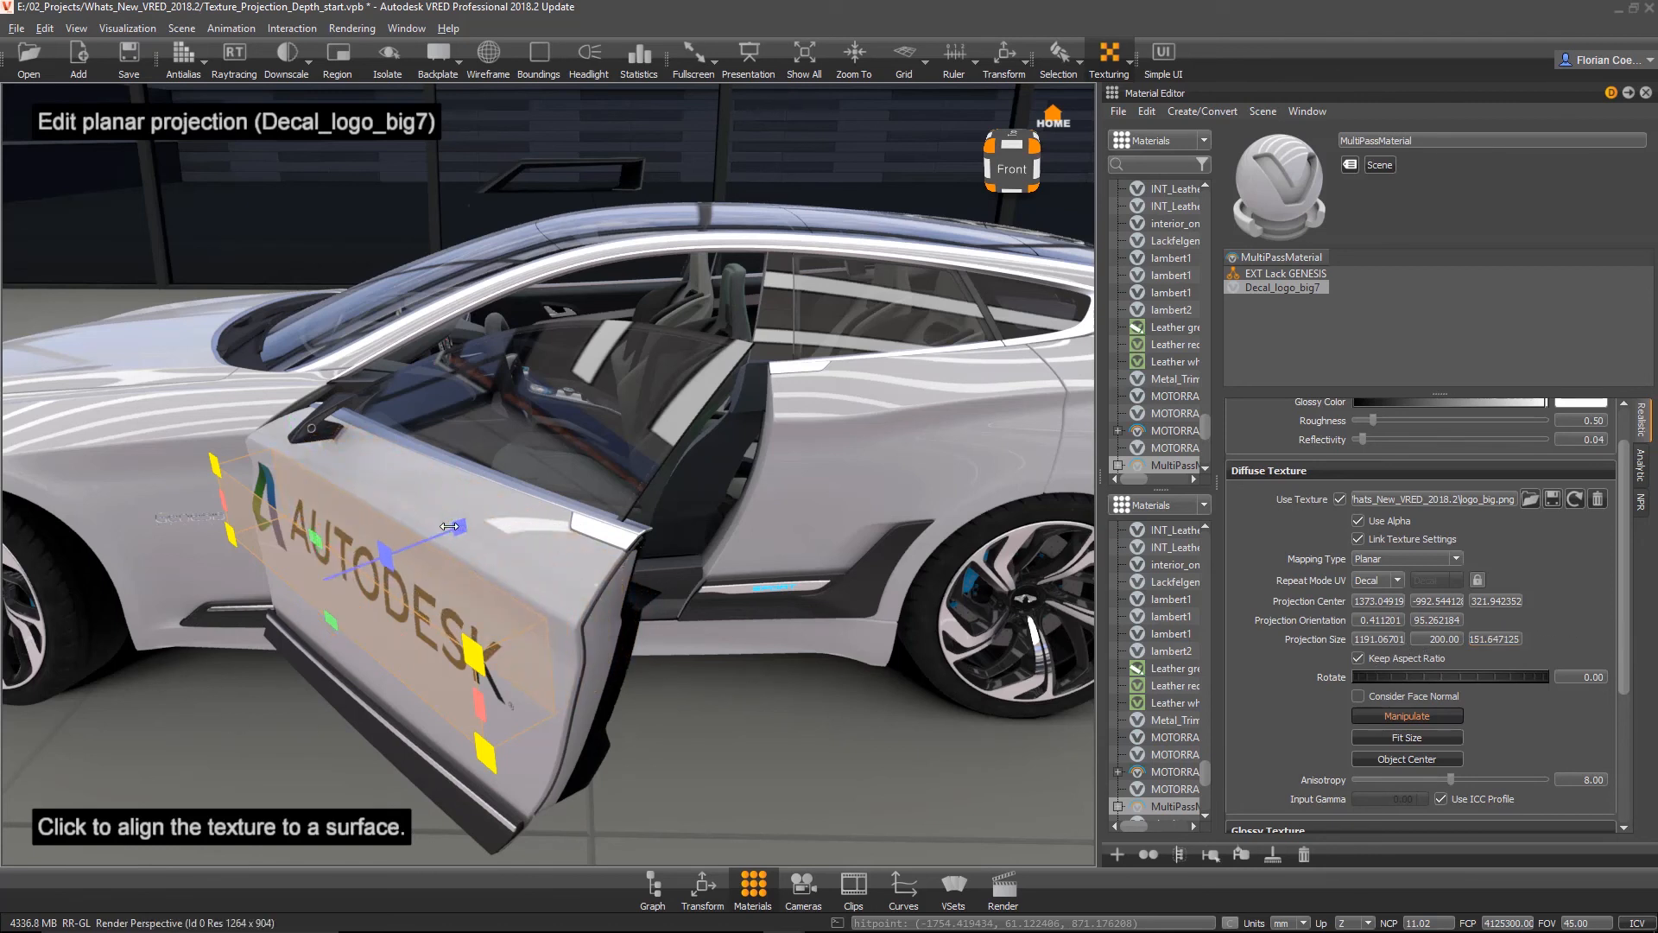
left_click_drag(444, 526, 506, 522)
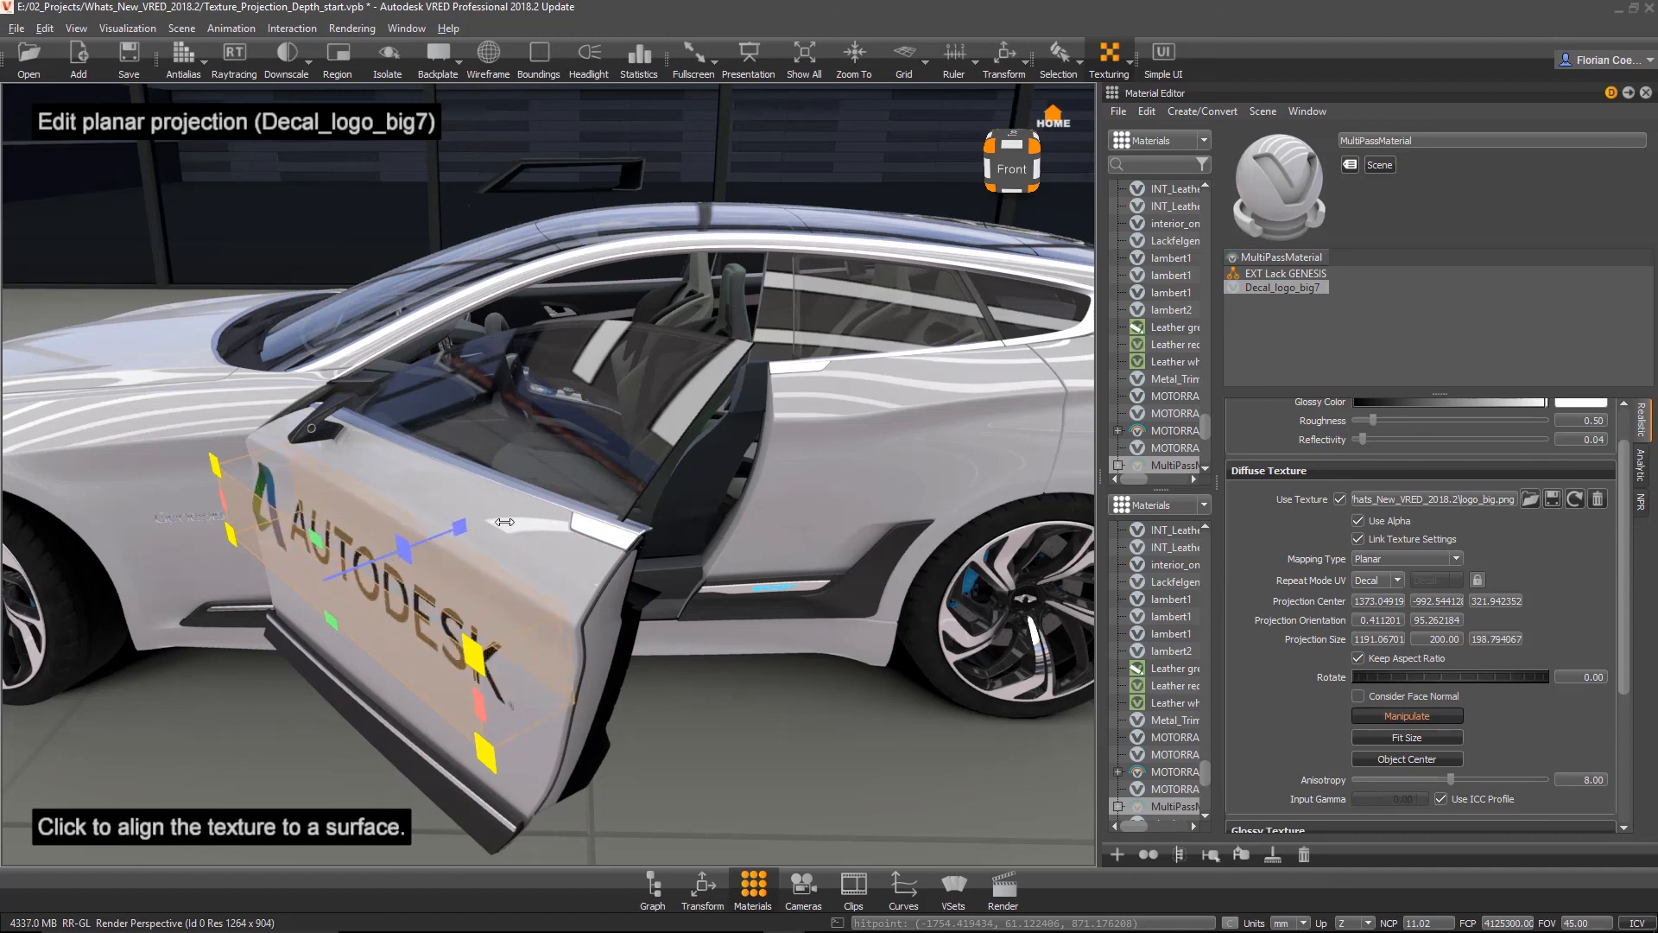